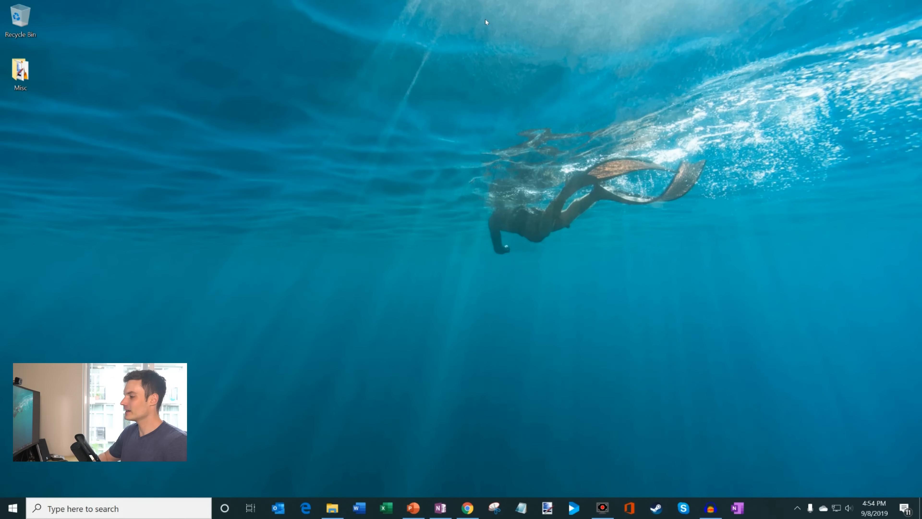
mouse_move(411, 483)
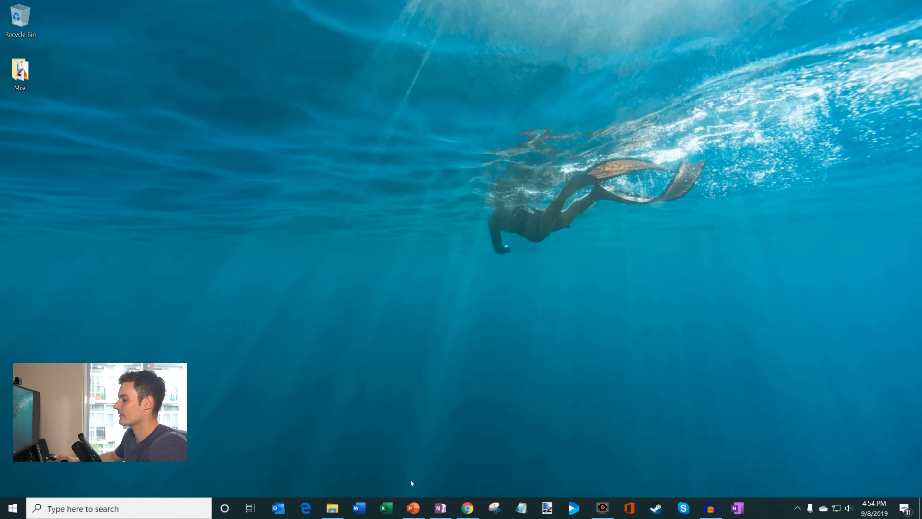
mouse_move(413, 507)
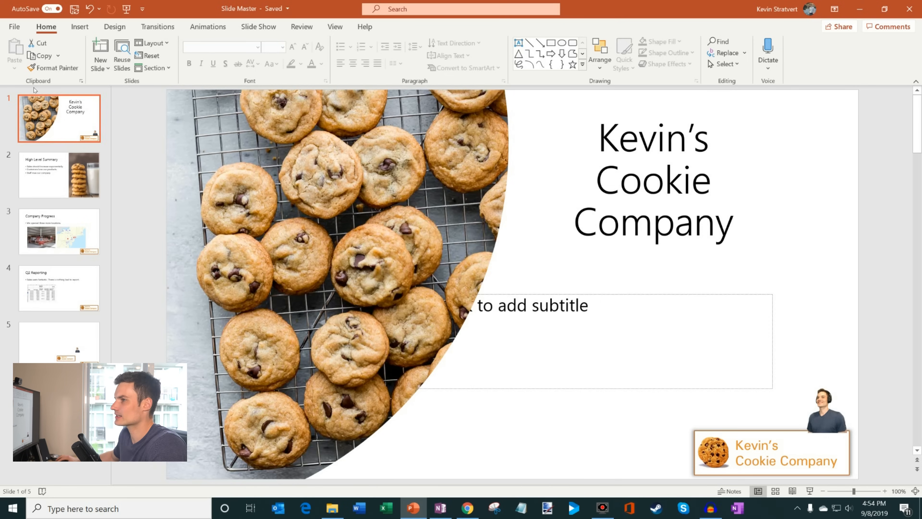
- Return to the title slide and start Record from Beginning under Record Slide Show
click(58, 174)
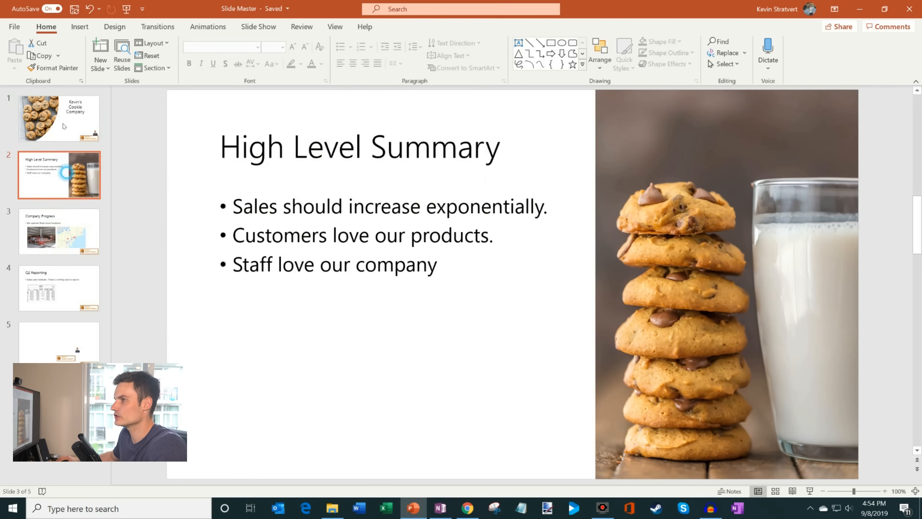
click(58, 118)
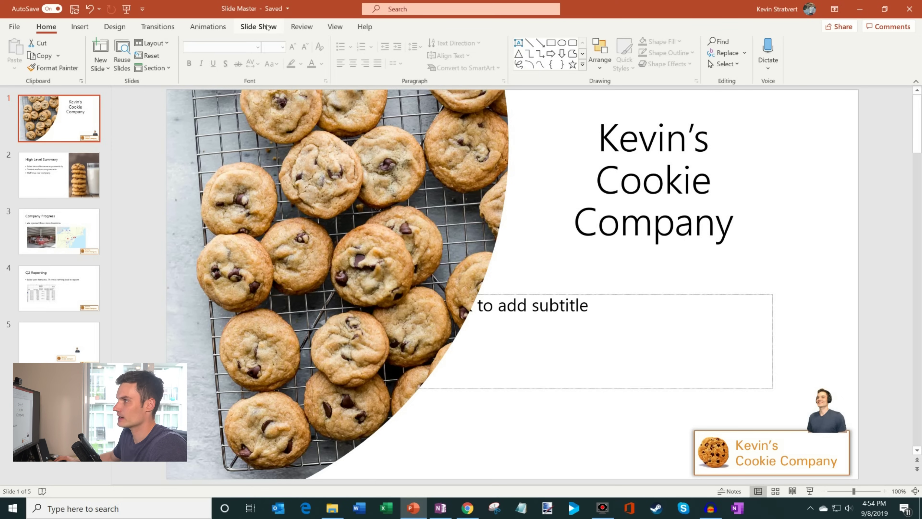
click(258, 26)
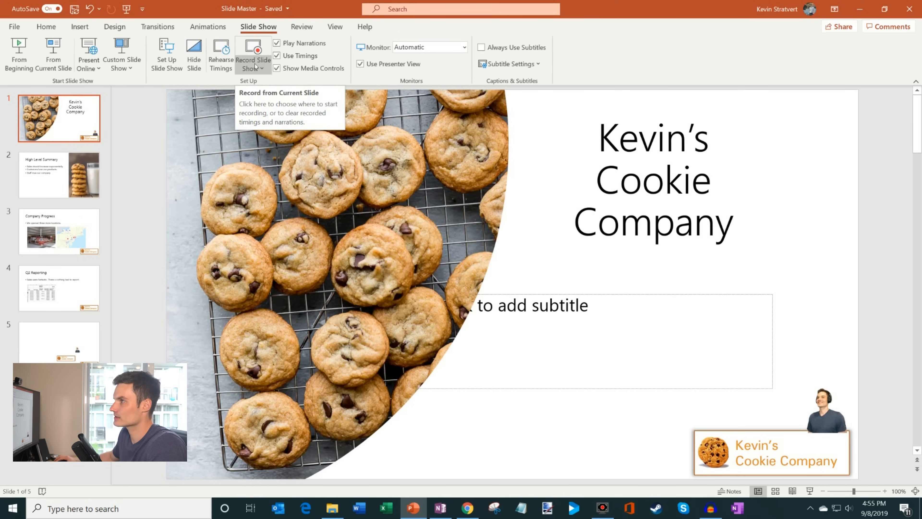
click(252, 64)
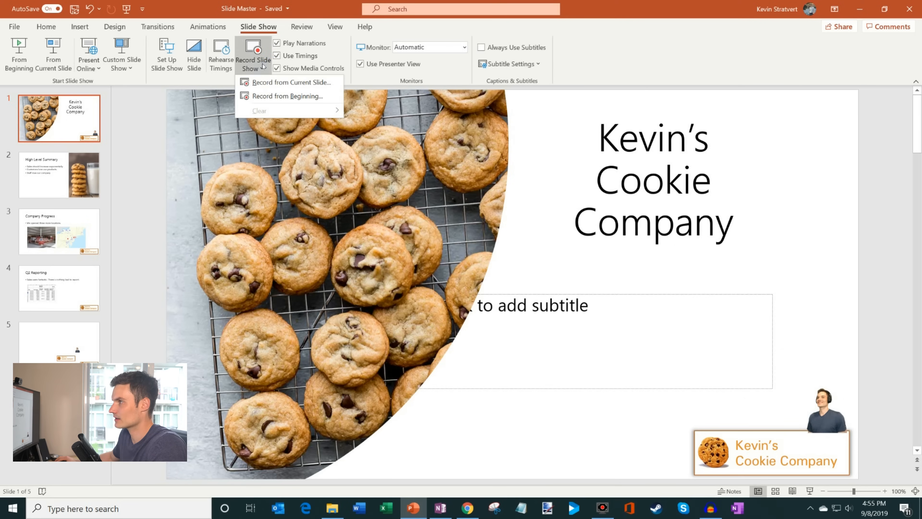
mouse_move(289, 82)
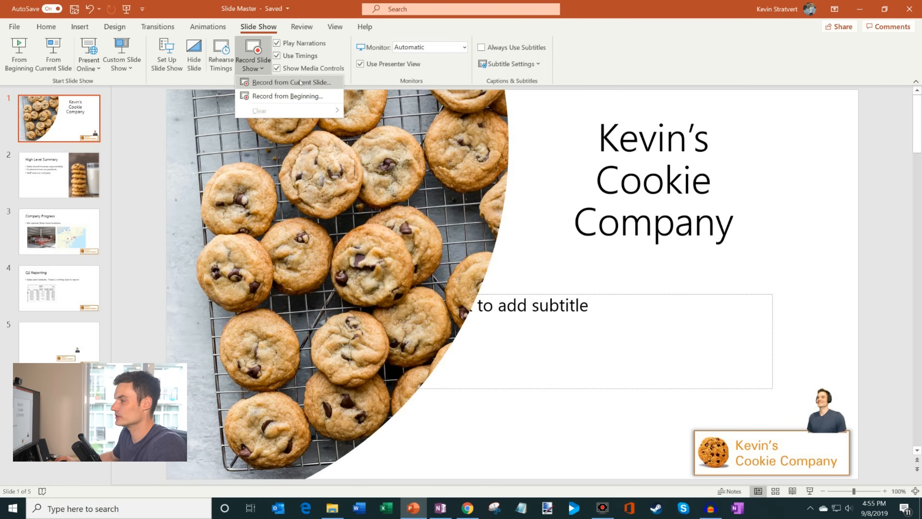
mouse_move(295, 82)
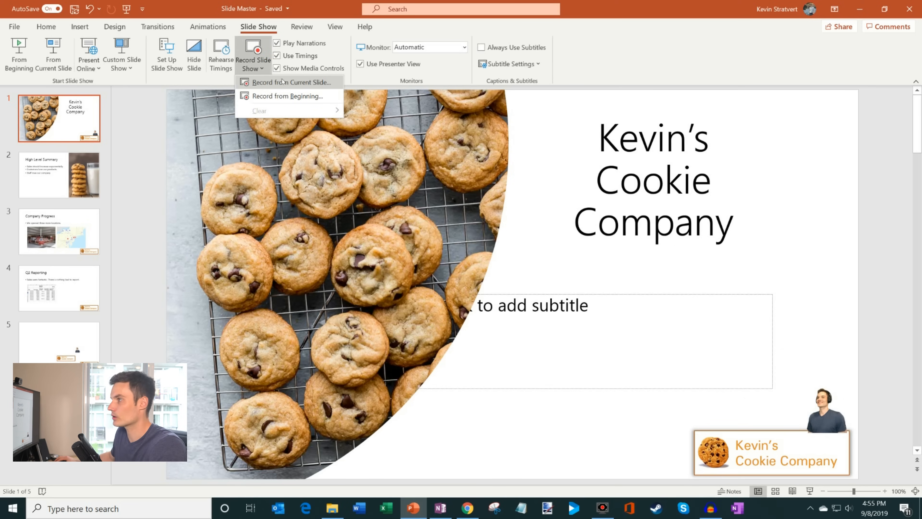
mouse_move(288, 96)
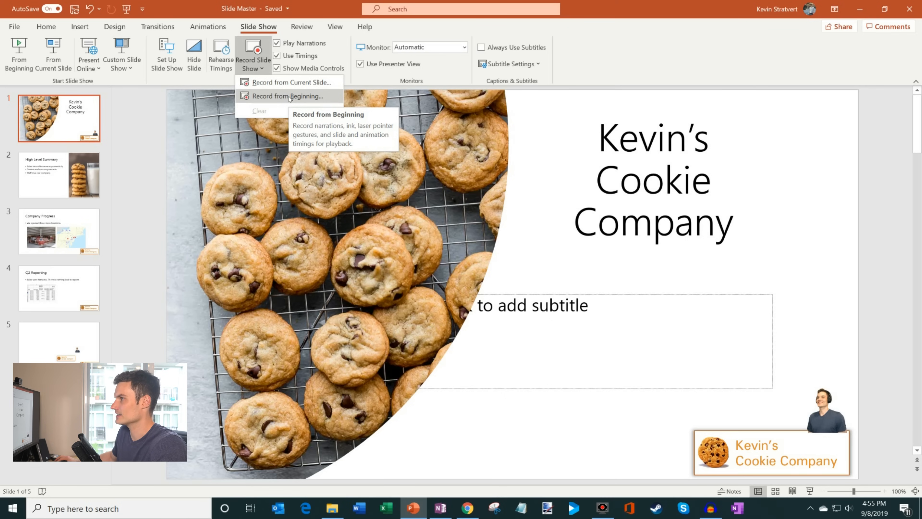
click(286, 96)
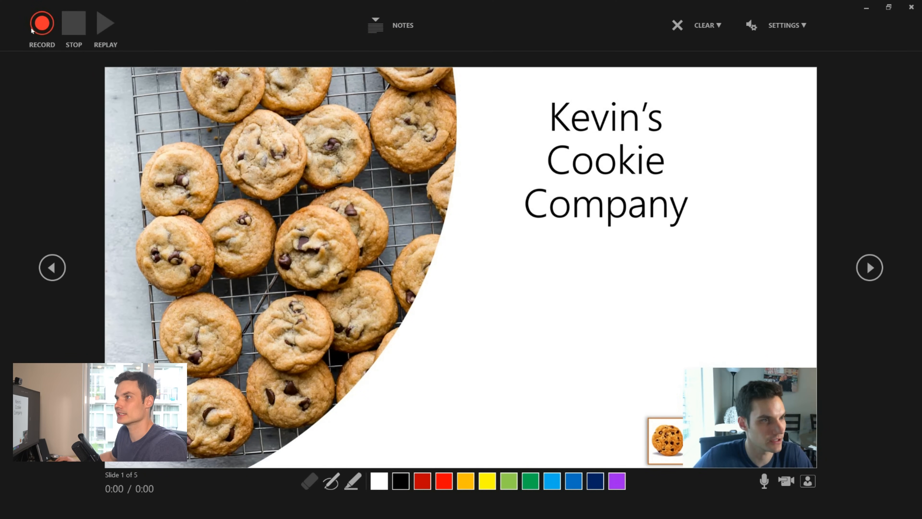
mouse_move(42, 23)
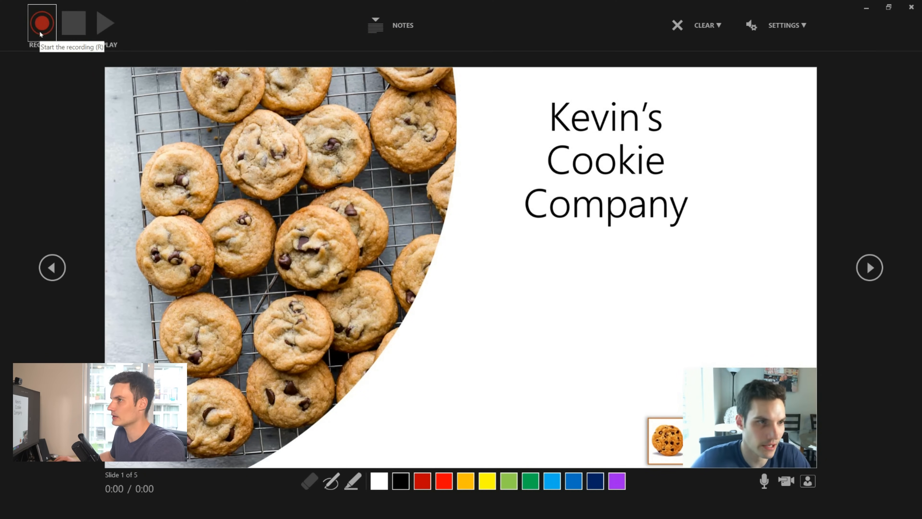
mouse_move(117, 25)
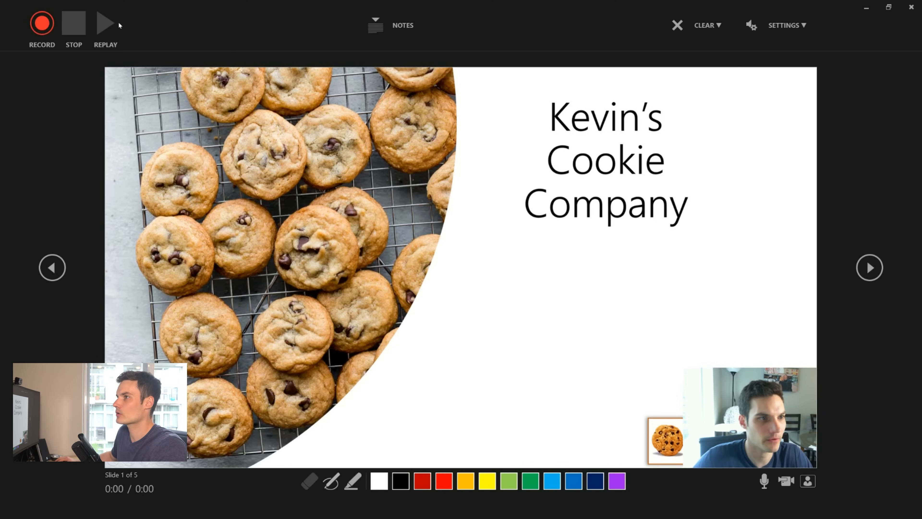
mouse_move(105, 23)
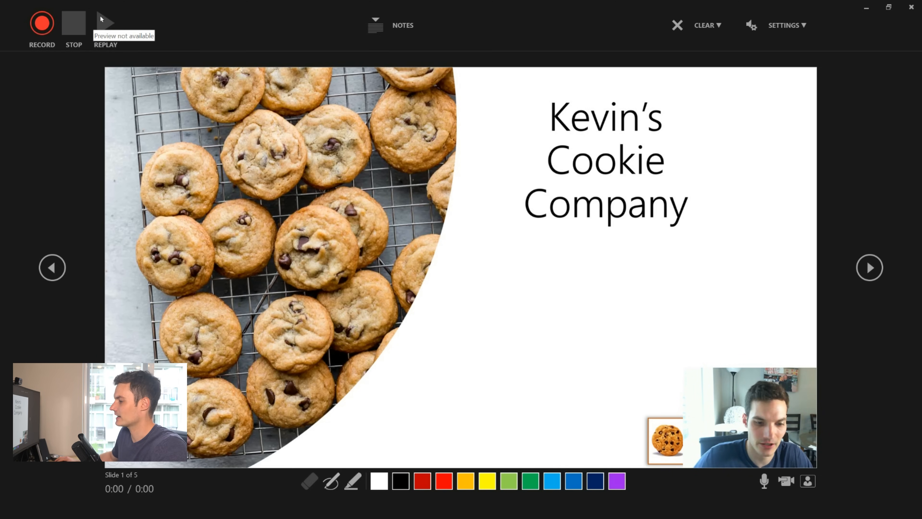
- Check microphone and camera settings, toggle the camera preview off and on, and select the Pen tool
click(784, 25)
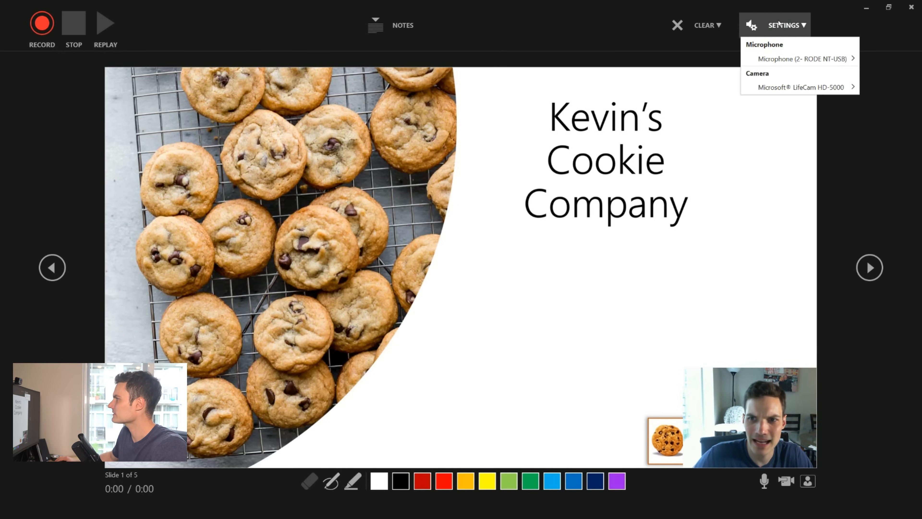
click(799, 59)
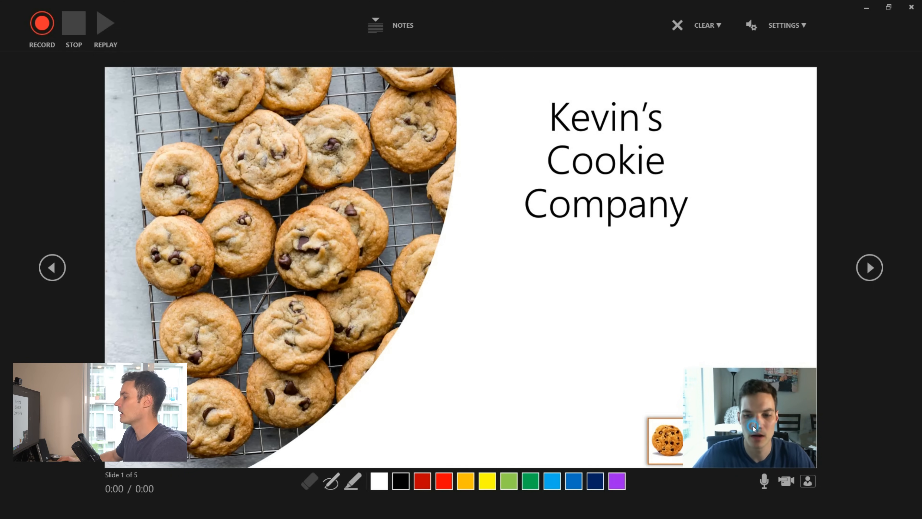
mouse_move(764, 481)
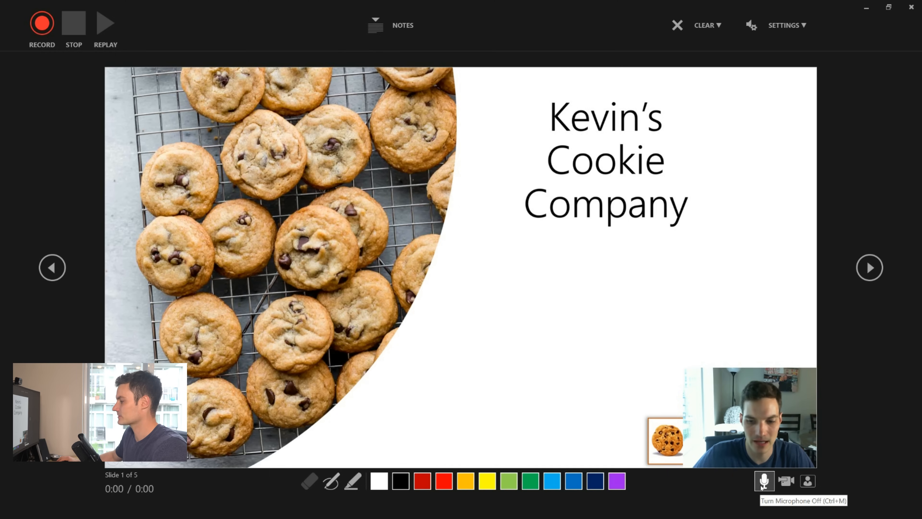
mouse_move(785, 480)
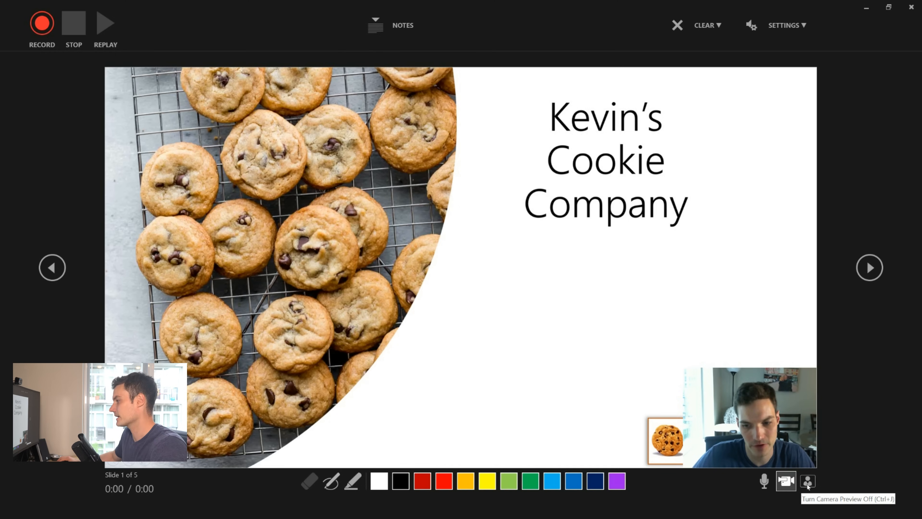
click(786, 481)
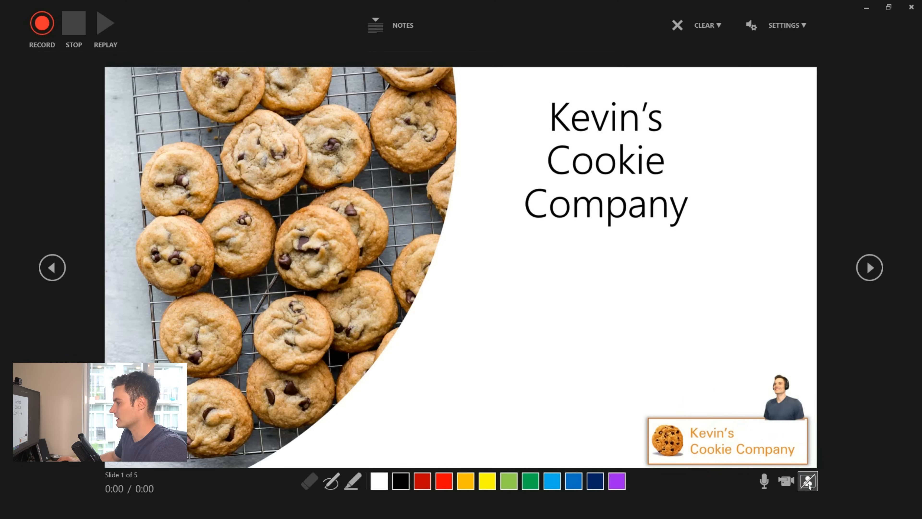
click(807, 482)
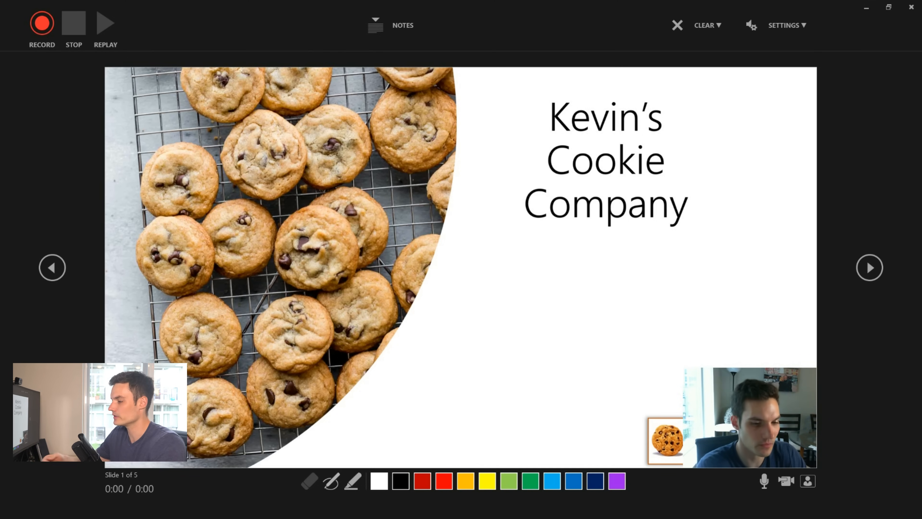
click(331, 481)
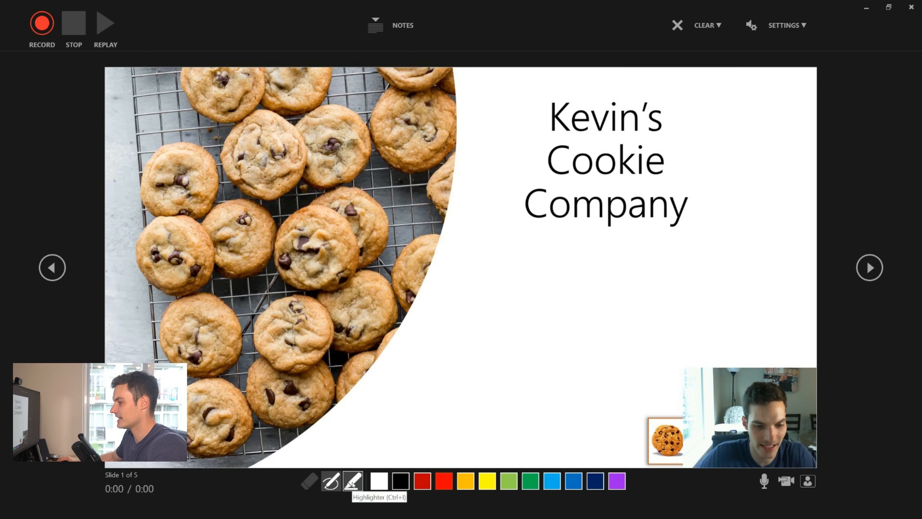
click(330, 480)
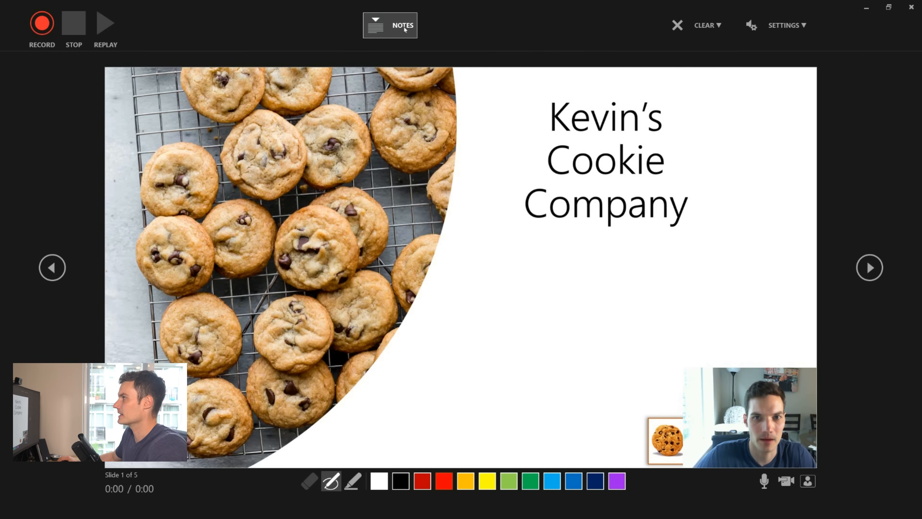
mouse_move(41, 22)
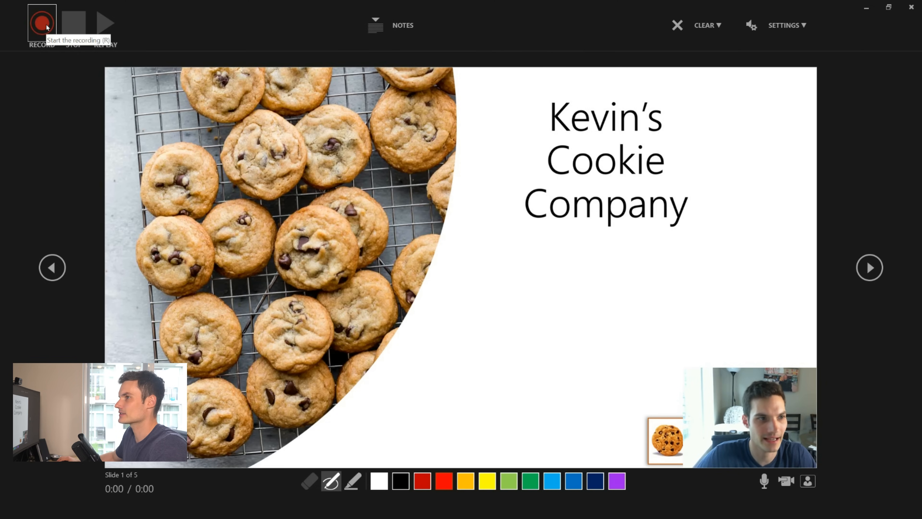
- Record narration with webcam and pen ink while advancing through all five slides, then stop
click(42, 22)
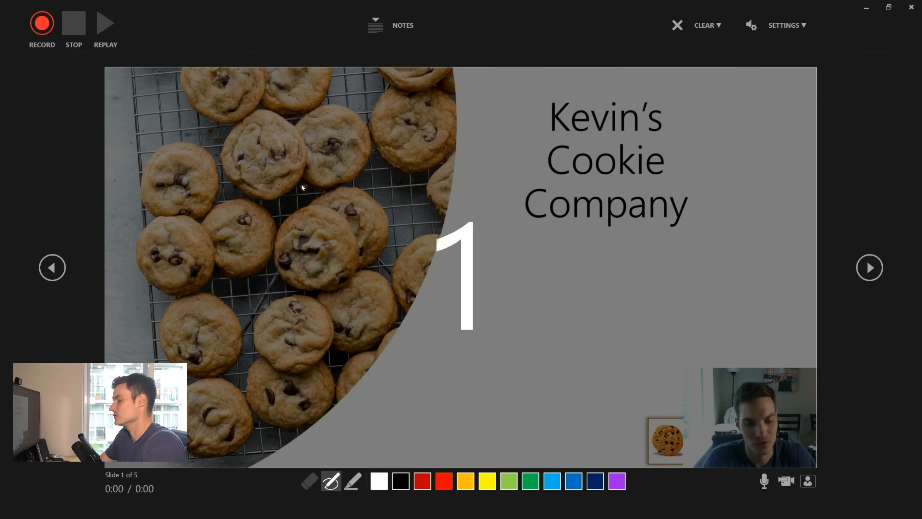
click(42, 23)
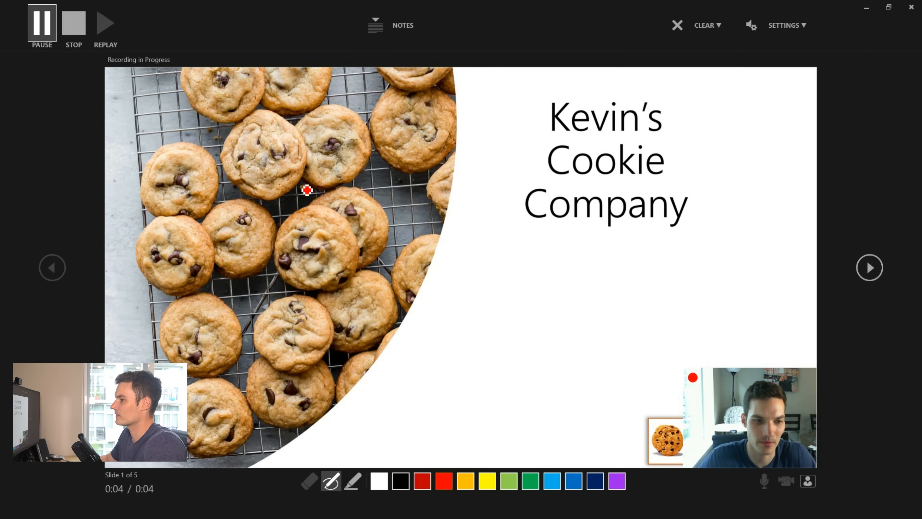
click(870, 267)
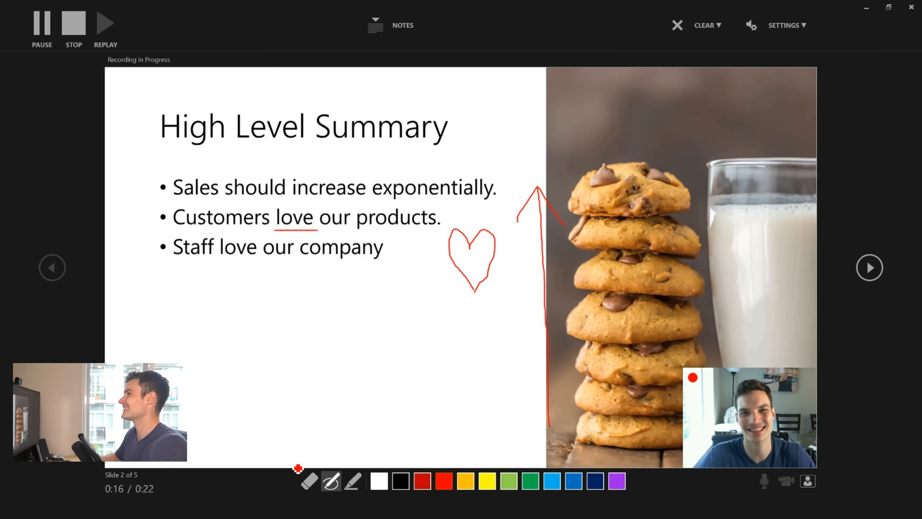
click(869, 267)
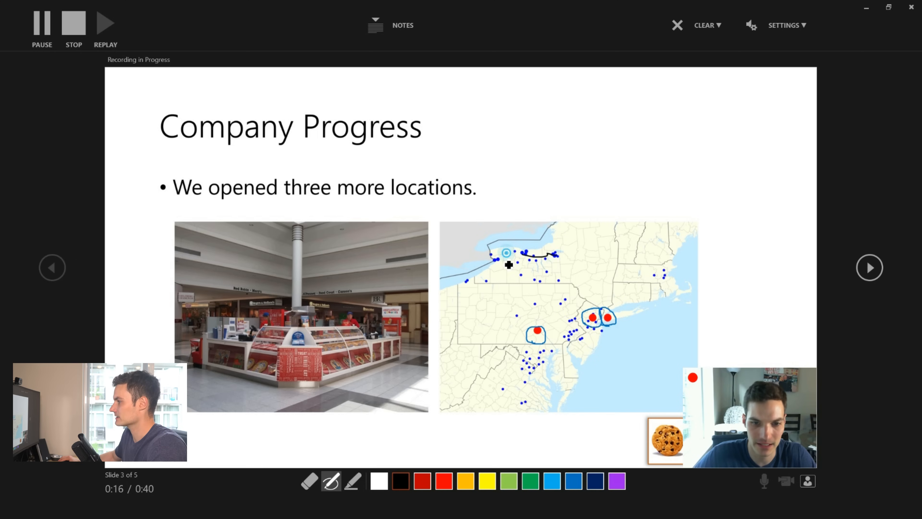
click(869, 267)
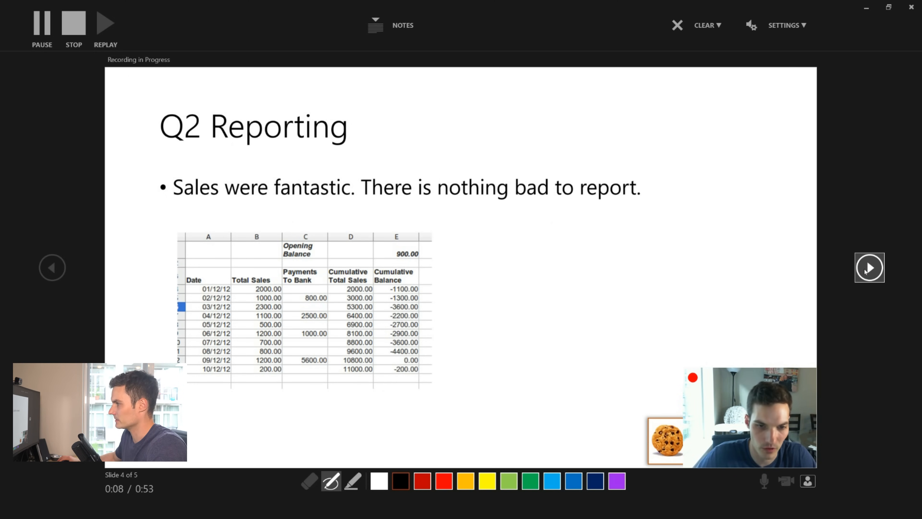
click(869, 267)
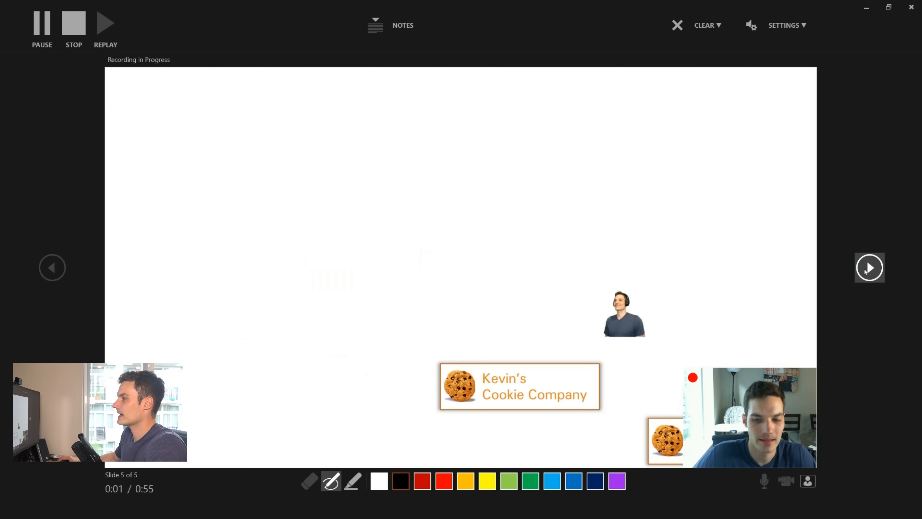
mouse_move(73, 25)
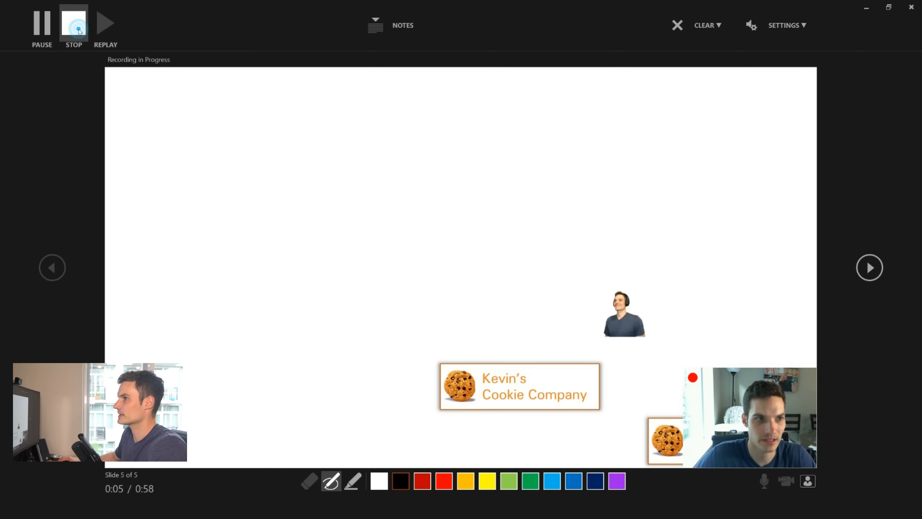
click(73, 23)
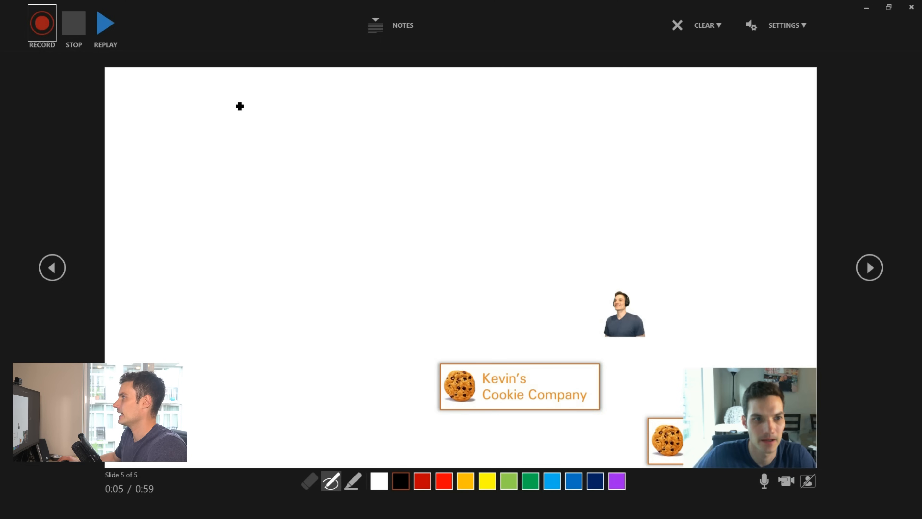
mouse_move(911, 8)
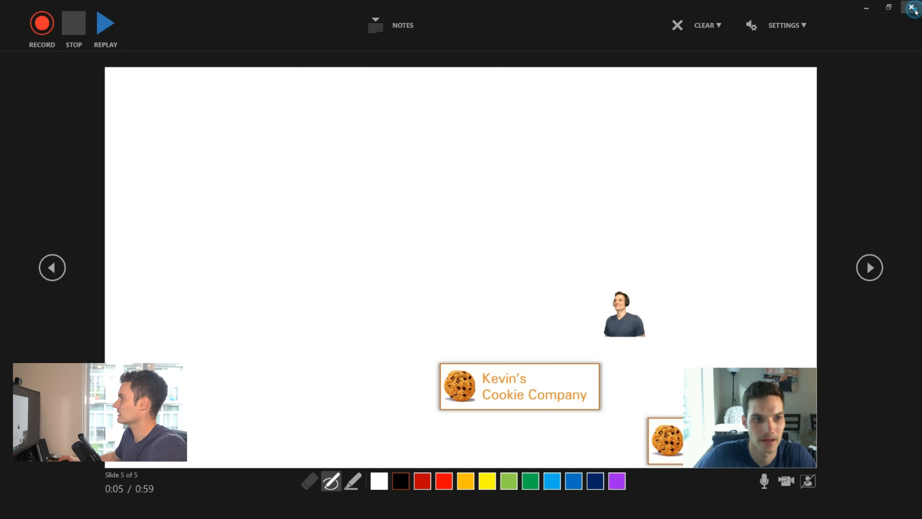
- Close the recorder, review the inked Company Progress slide and the webcam clip, then go to File
click(915, 8)
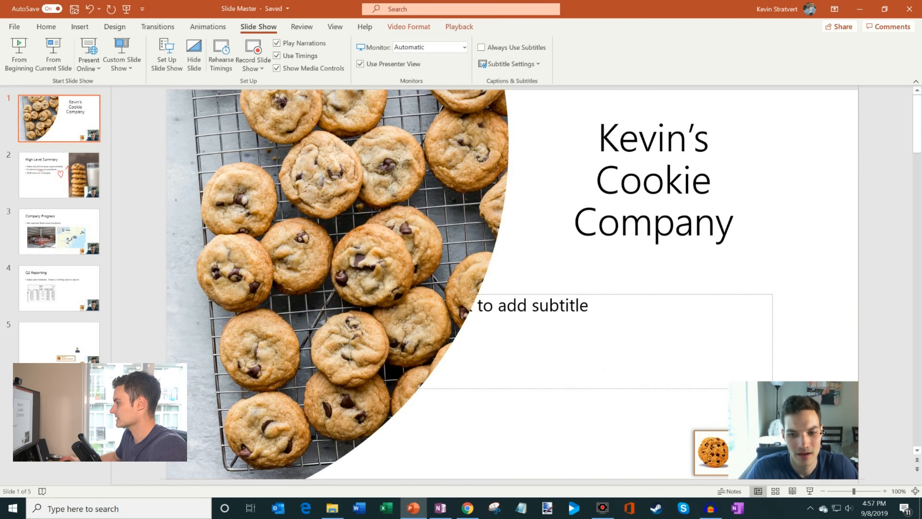
click(59, 230)
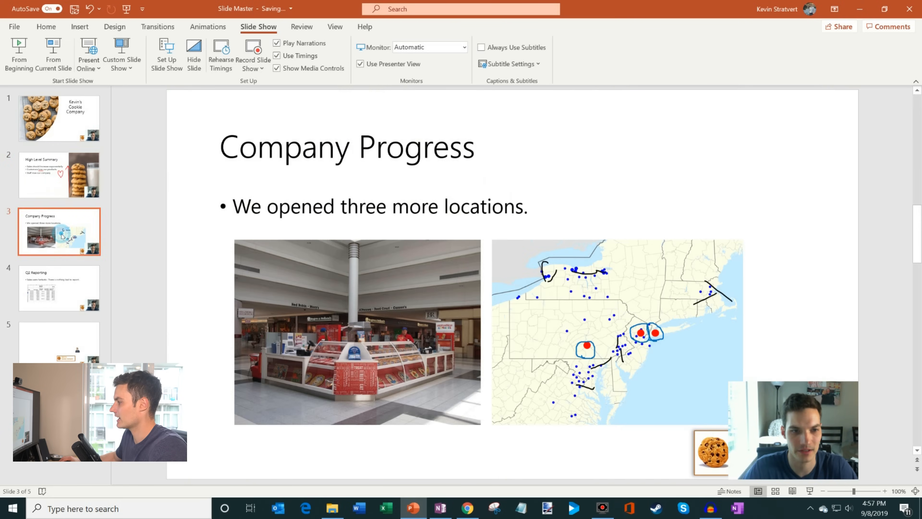
click(59, 118)
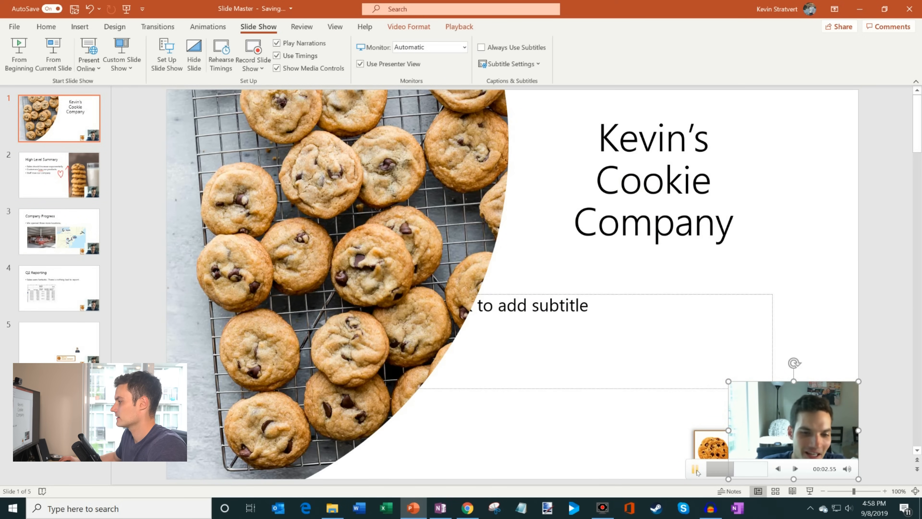
click(695, 468)
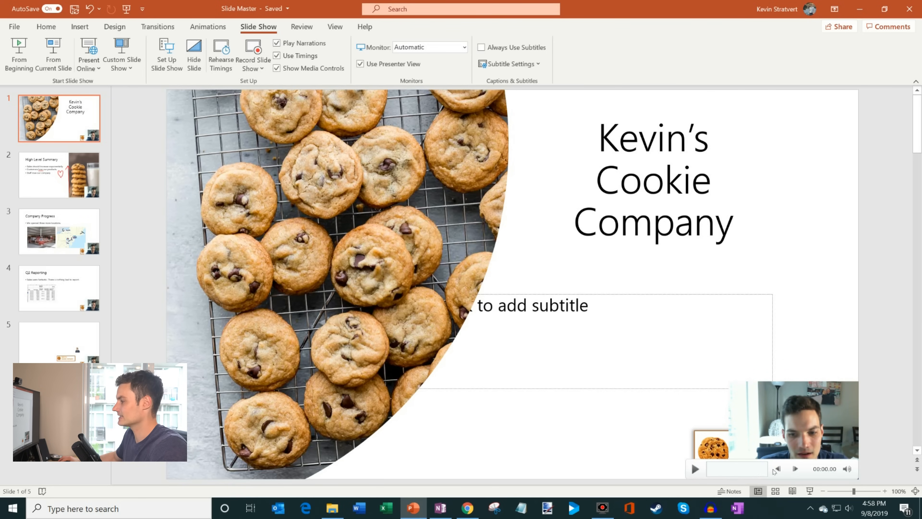
click(14, 26)
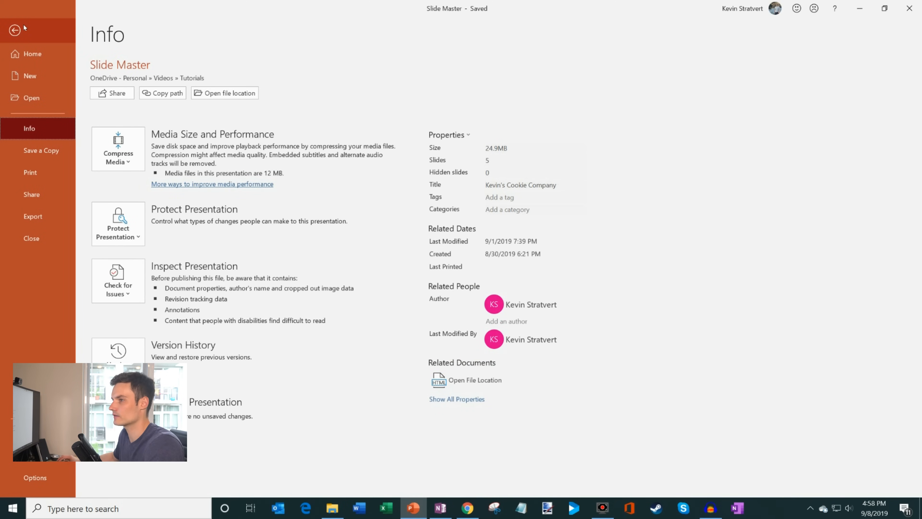
mouse_move(31, 194)
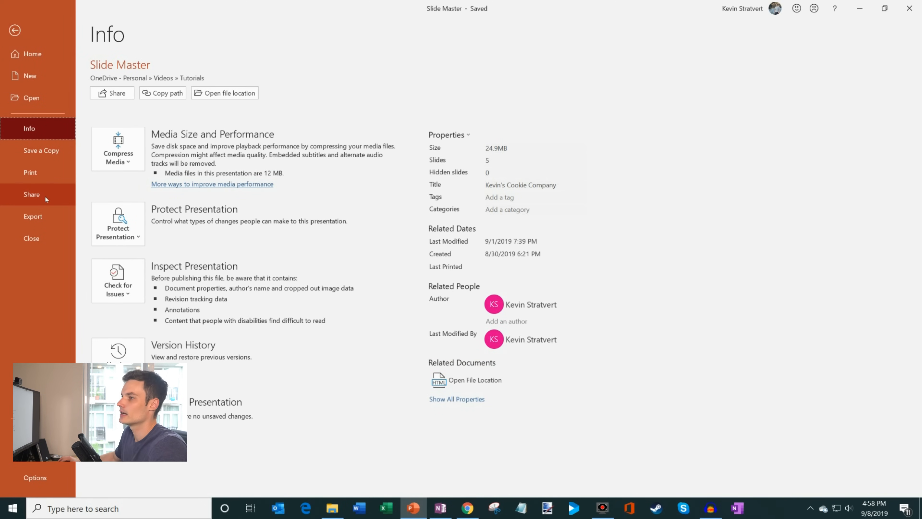
- Choose Export > Create a Video at Ultra HD (4K) using recorded timings and narrations
click(33, 215)
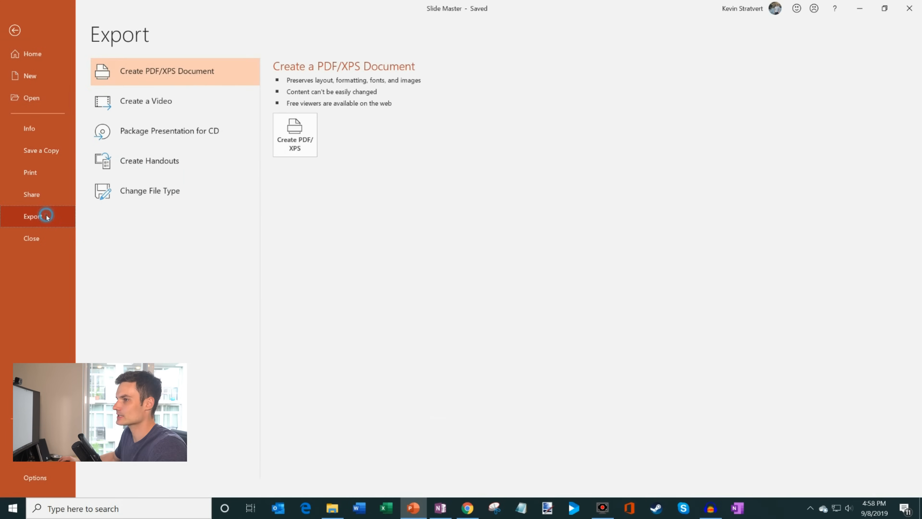
mouse_move(189, 104)
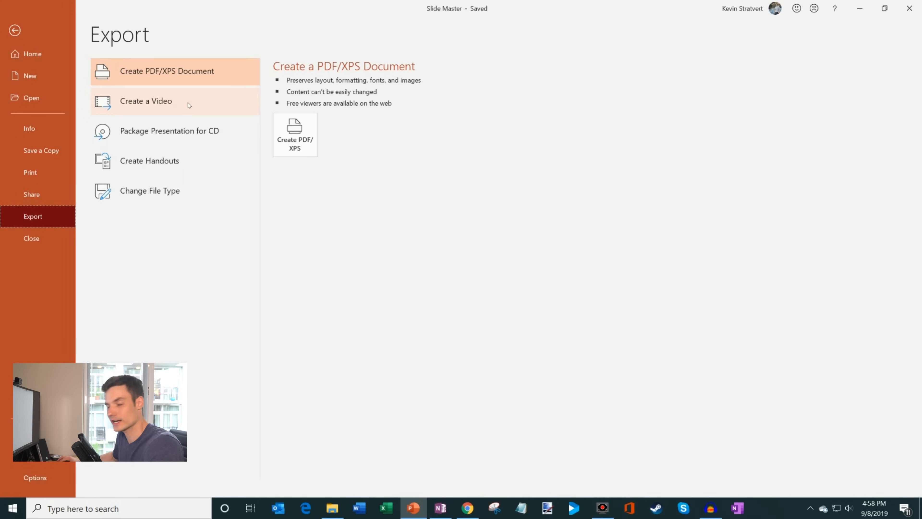
click(146, 100)
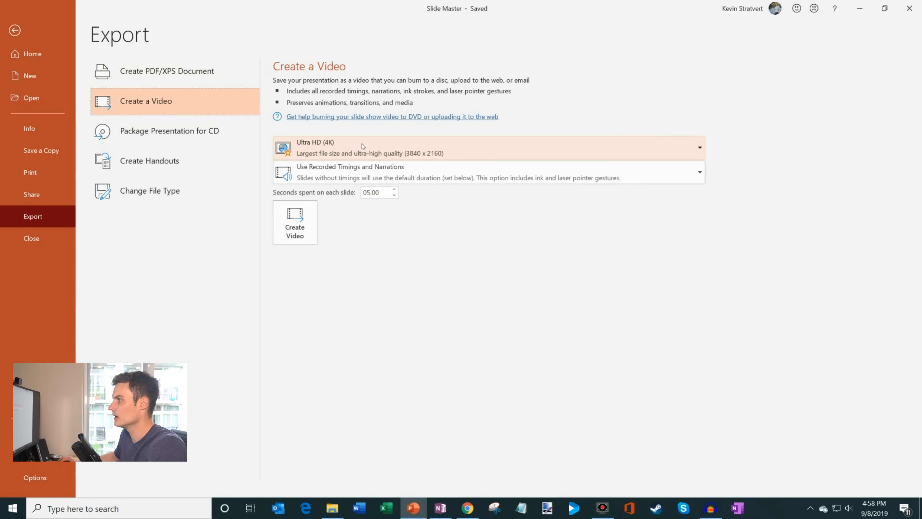
click(697, 147)
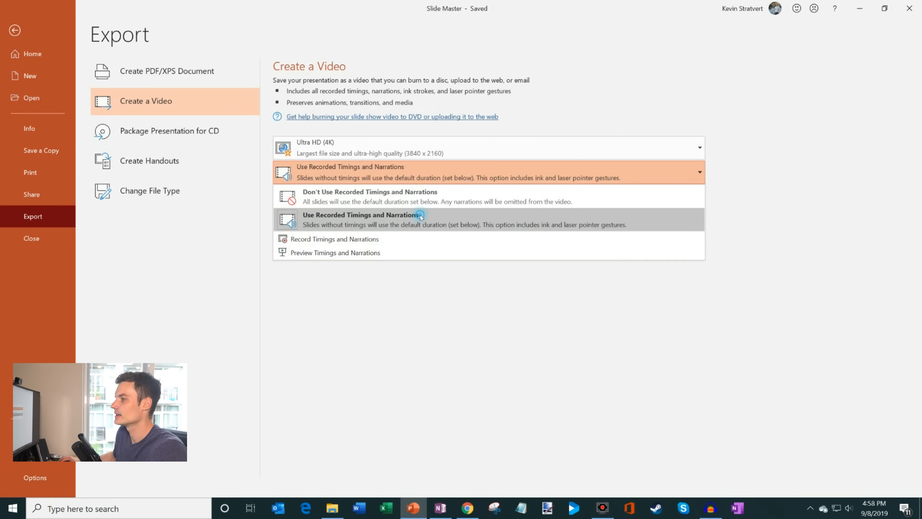
click(362, 219)
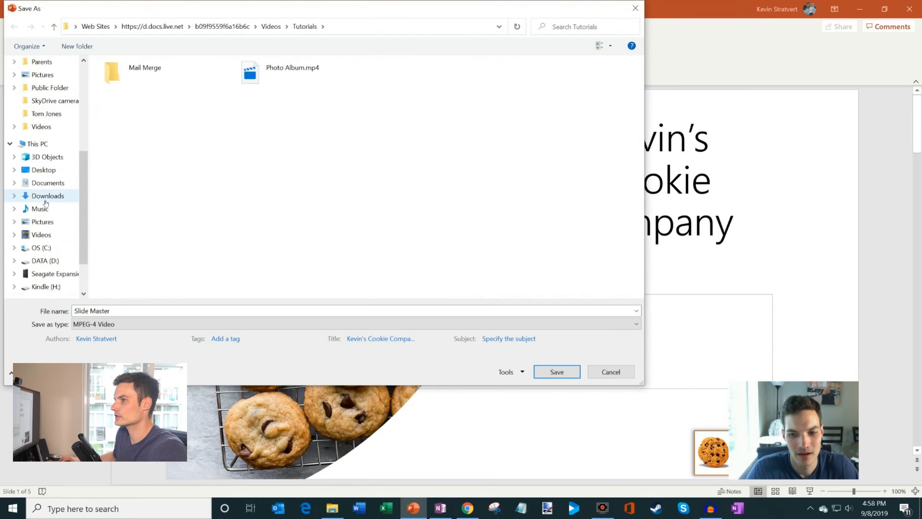
- Save the MPEG-4 video to the Desktop as 'Kevin Cookie Company Video'
click(42, 169)
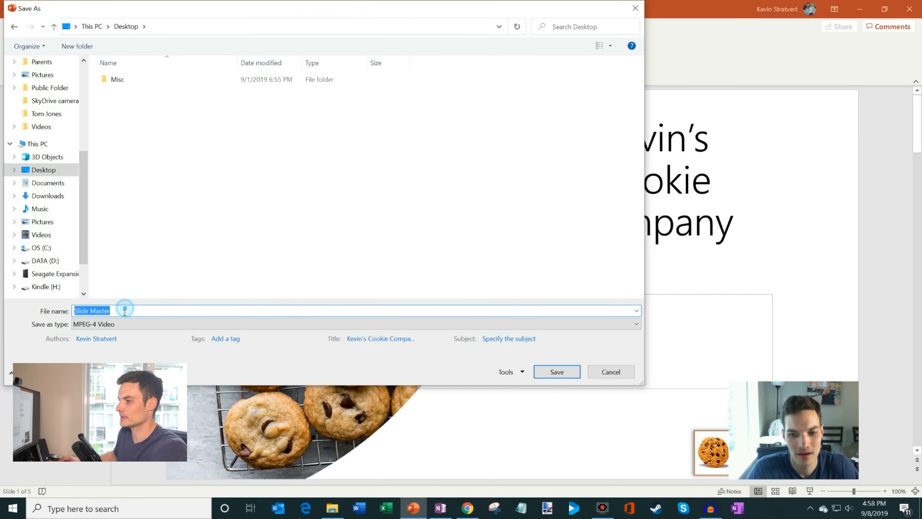
text(Kevin)
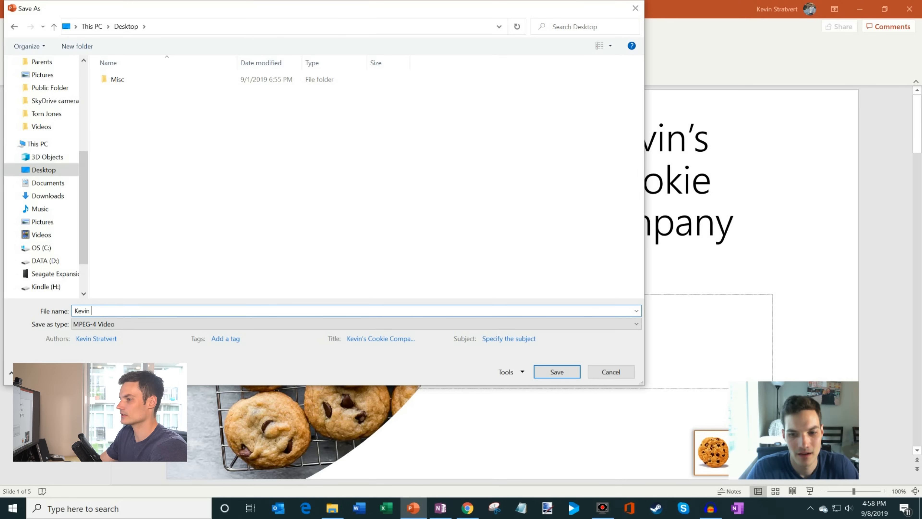
text(Cookie Company)
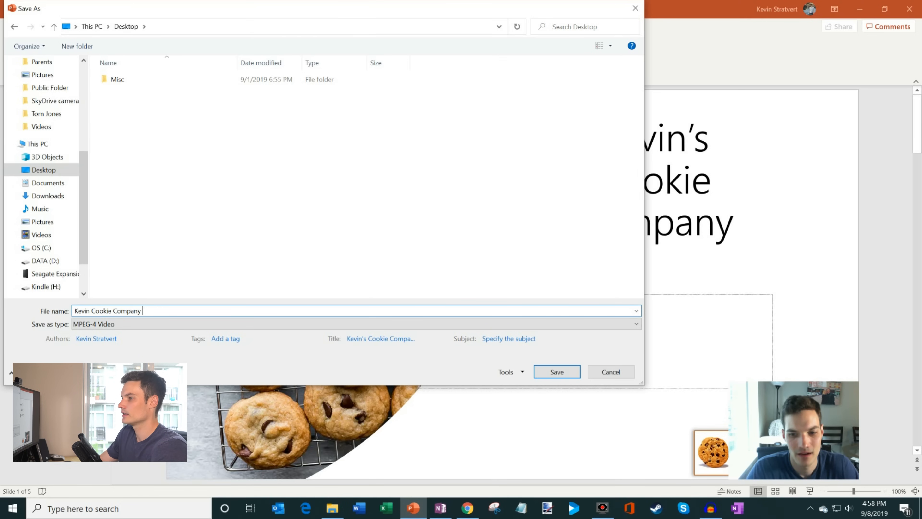
text(Video)
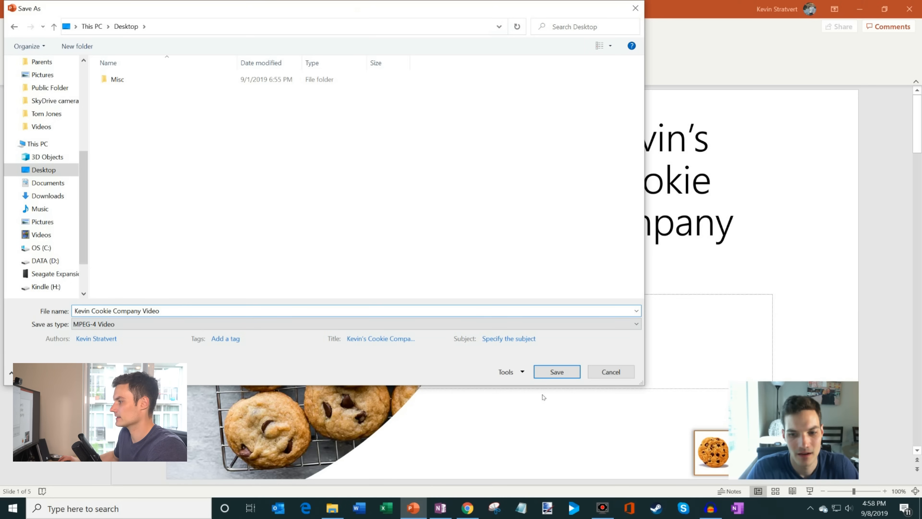
click(555, 371)
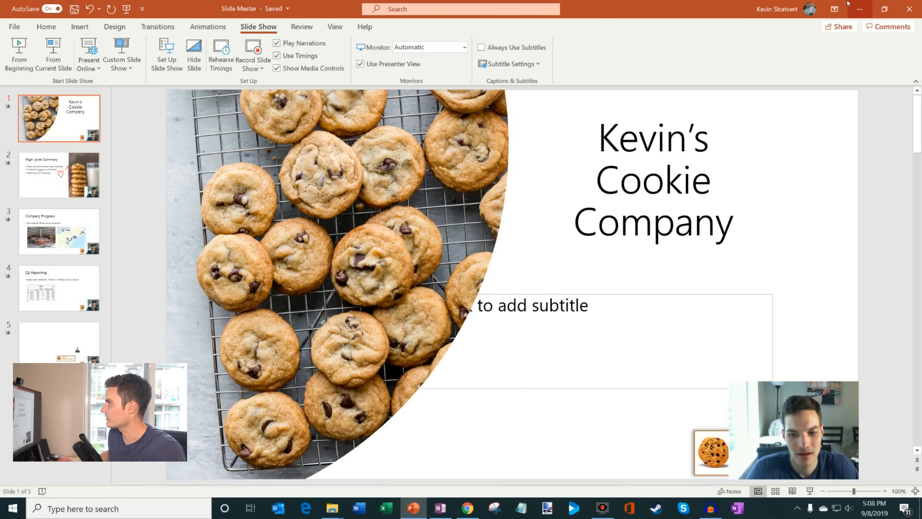
mouse_move(859, 9)
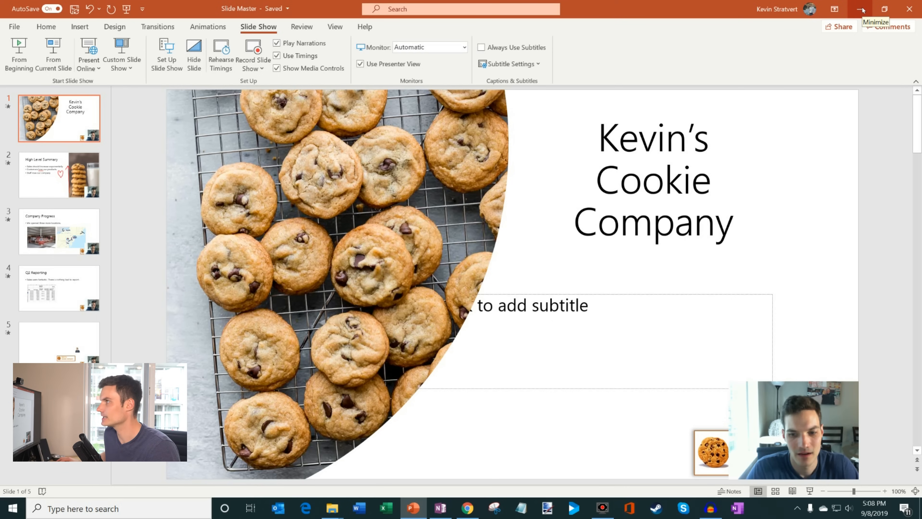
- Minimize PowerPoint and play the exported video from the desktop in Movies & TV, then pause
click(862, 9)
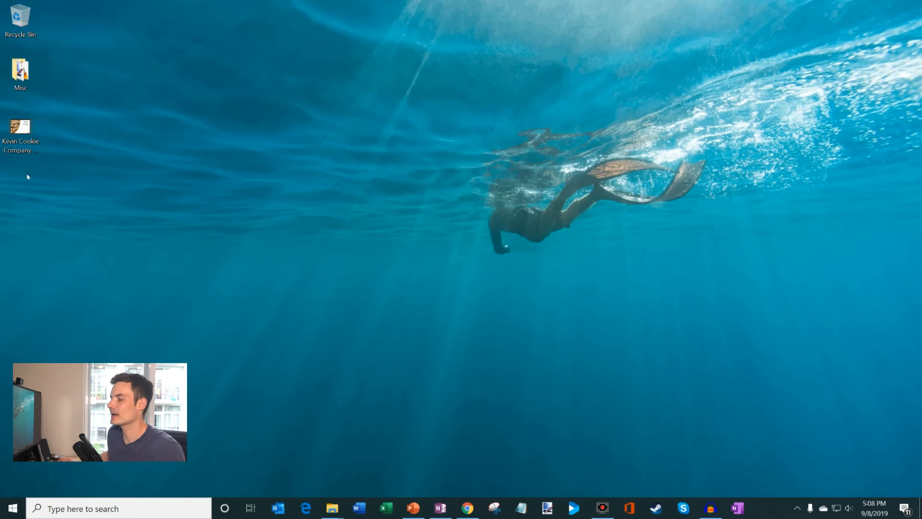
mouse_move(20, 128)
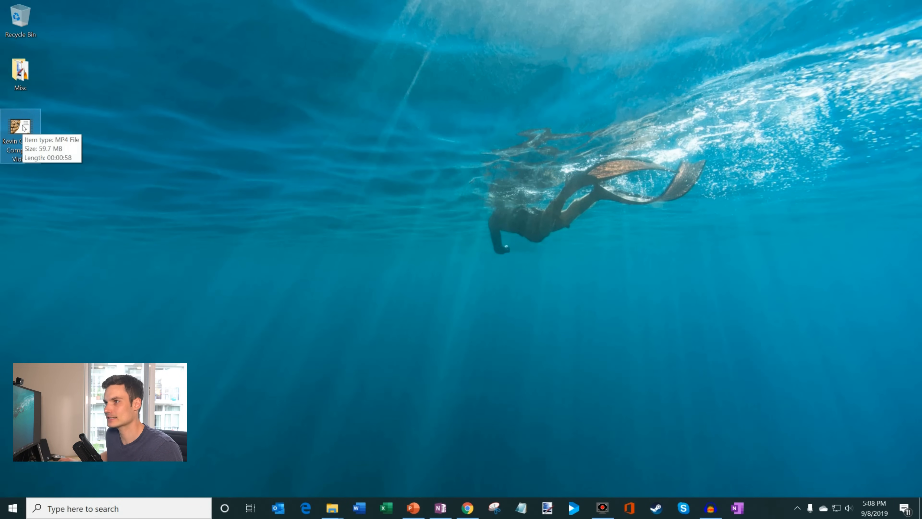
double_click(20, 128)
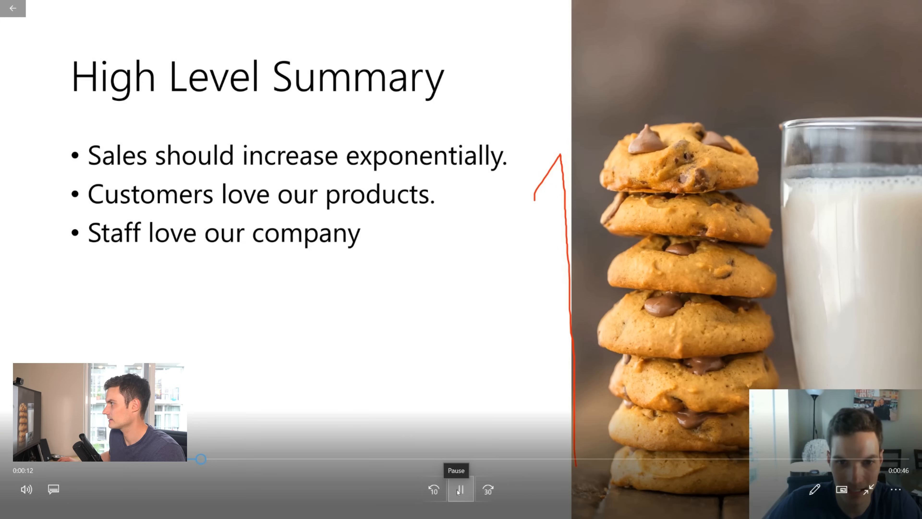
click(461, 489)
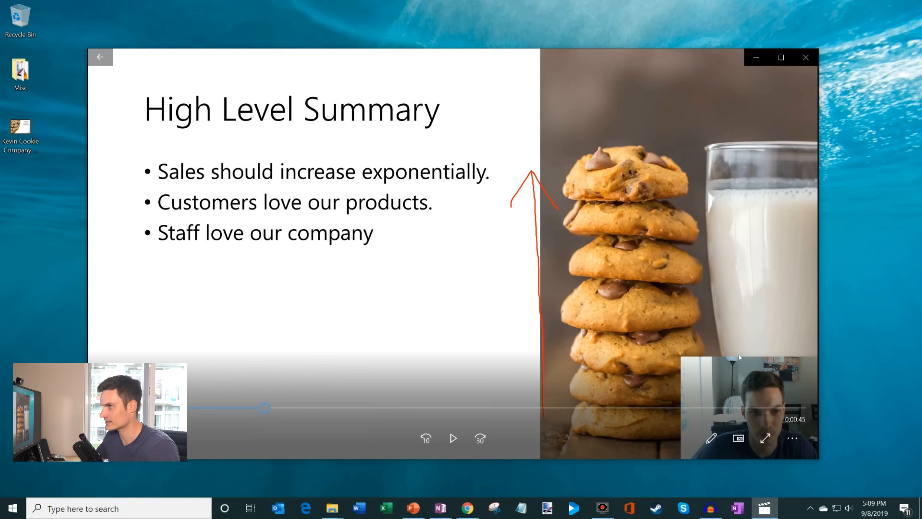
mouse_move(404, 198)
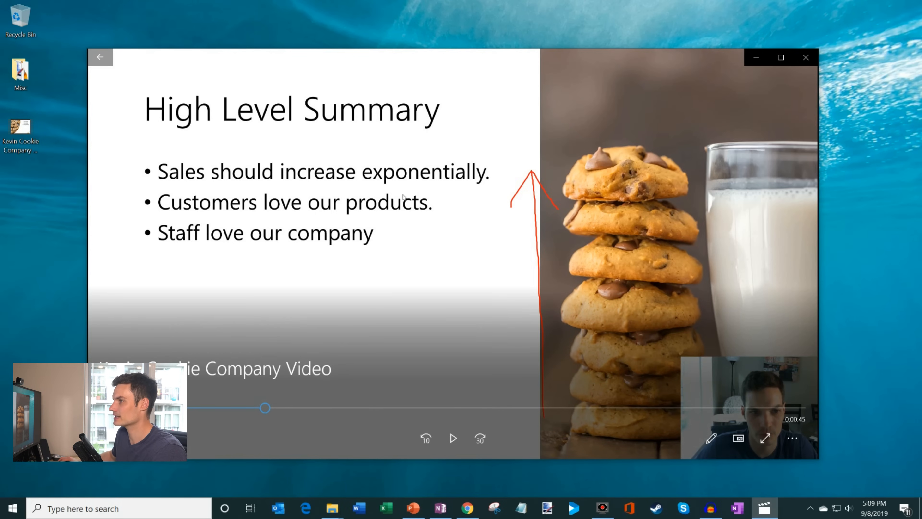
mouse_move(806, 57)
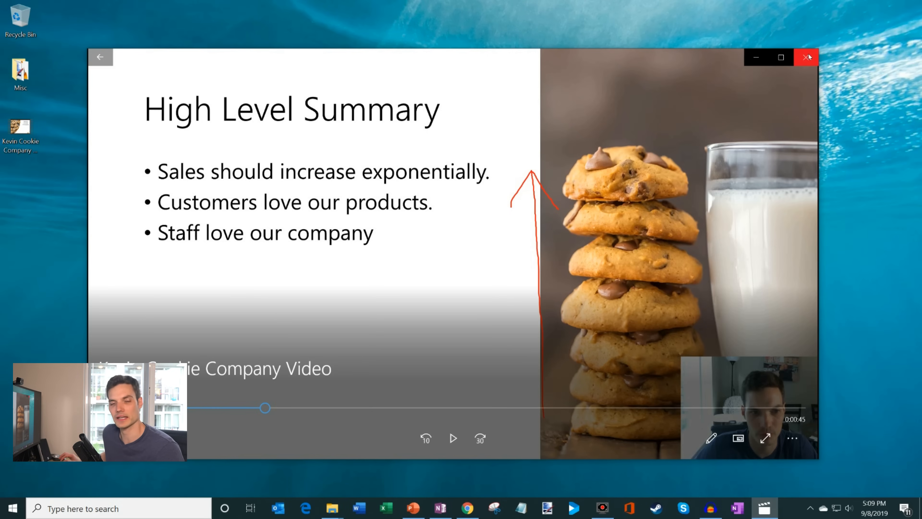
mouse_move(808, 57)
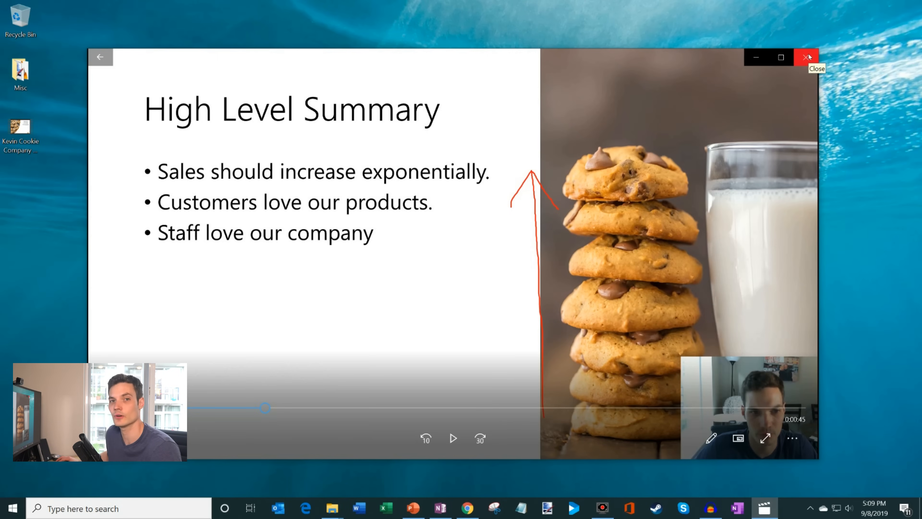
- View the file's Properties confirming a 59.7 MB MP4, then switch to Chrome with YouTube
right_click(20, 123)
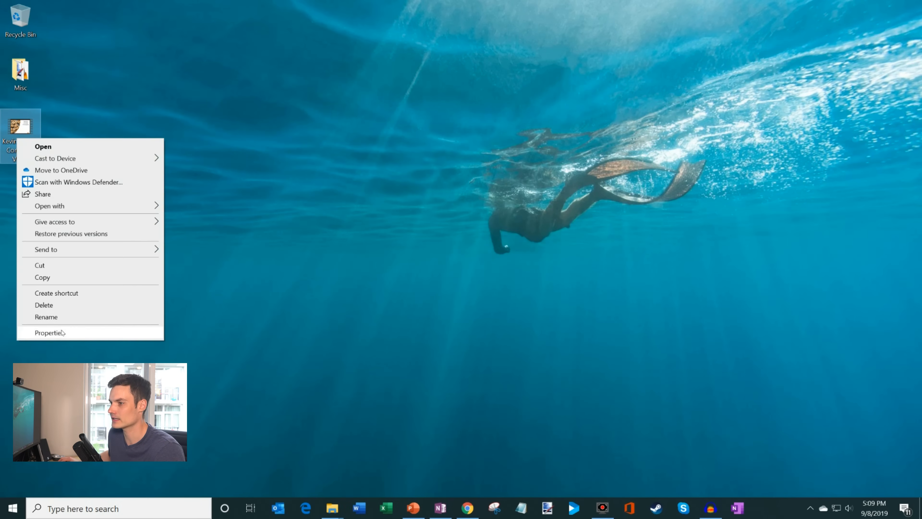
click(50, 332)
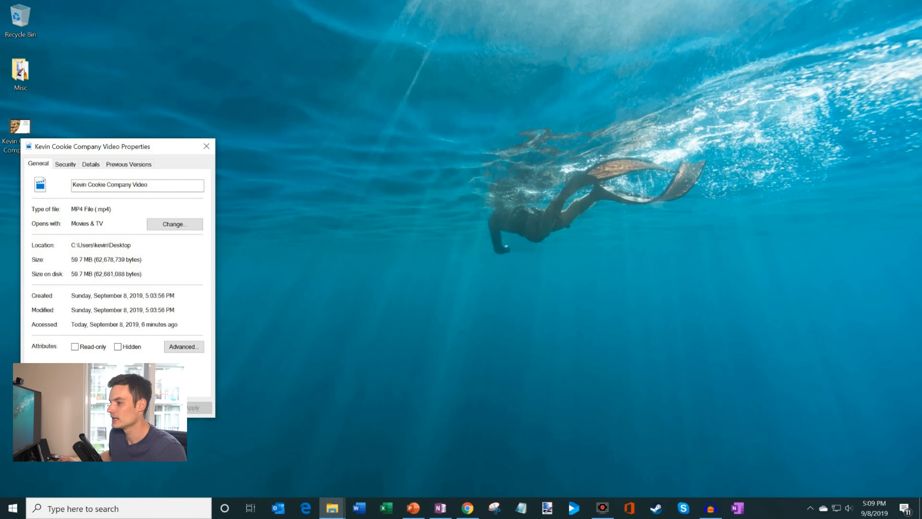
click(467, 508)
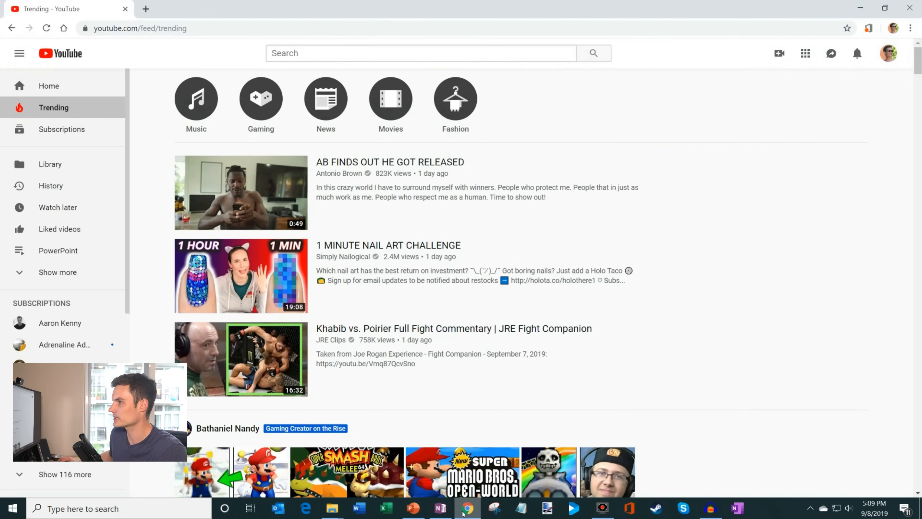
mouse_move(779, 54)
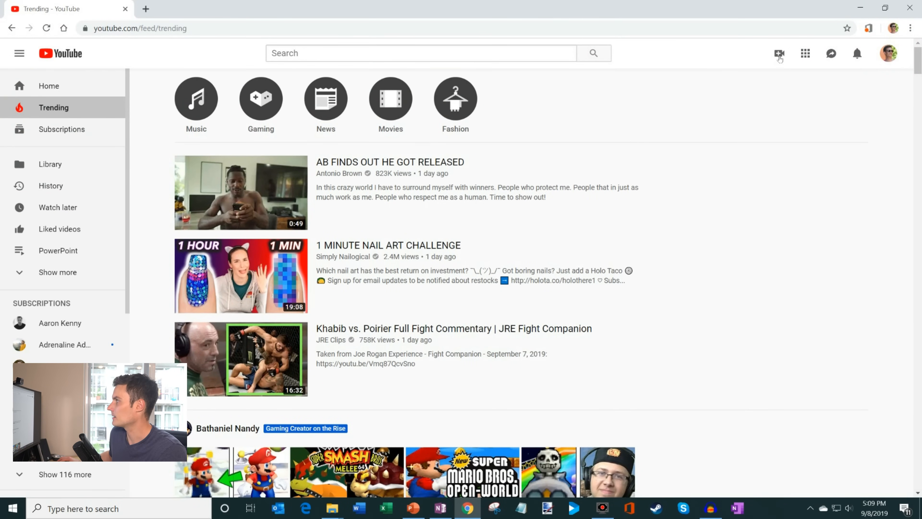
- Choose Create > Upload video to reach YouTube's upload page
click(778, 53)
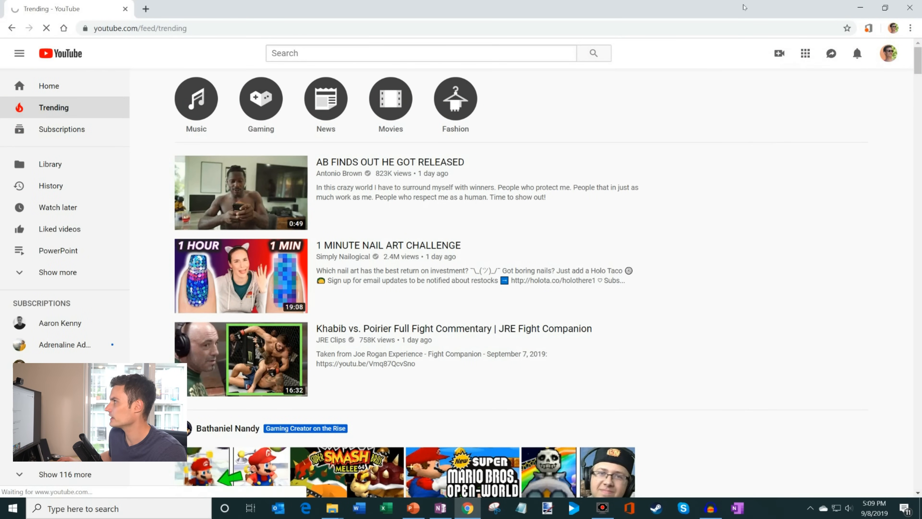
click(779, 52)
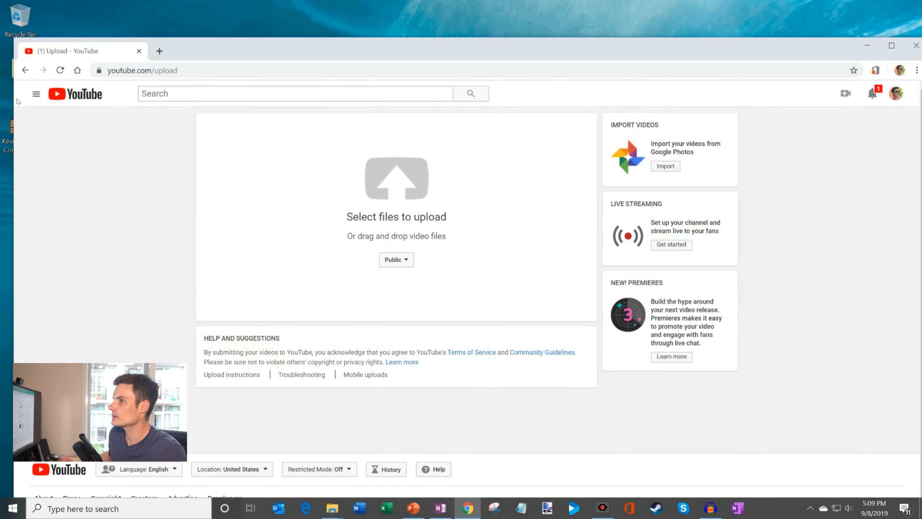